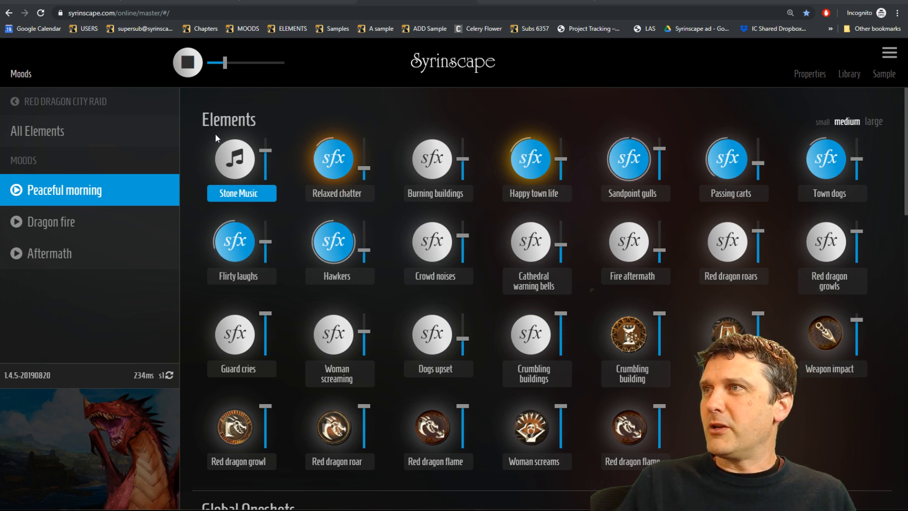
- Play the Dragon fire mood and show the Property Inspector
{"action": "left_click", "coordinate": [52, 222]}
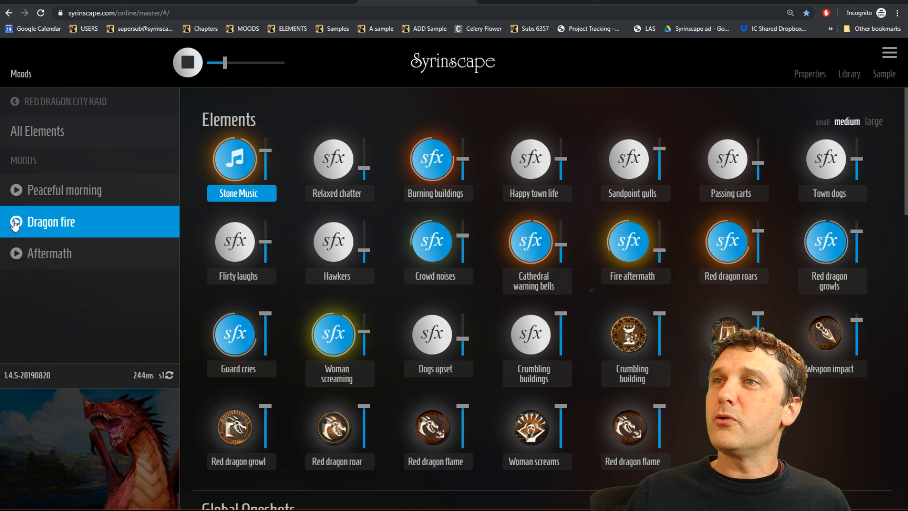
{"action": "left_click", "coordinate": [831, 242]}
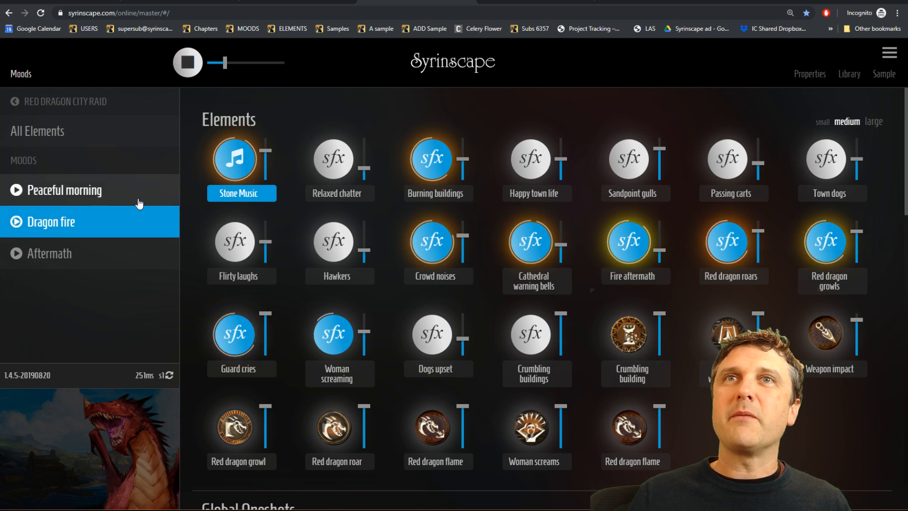
{"action": "left_click", "coordinate": [808, 74]}
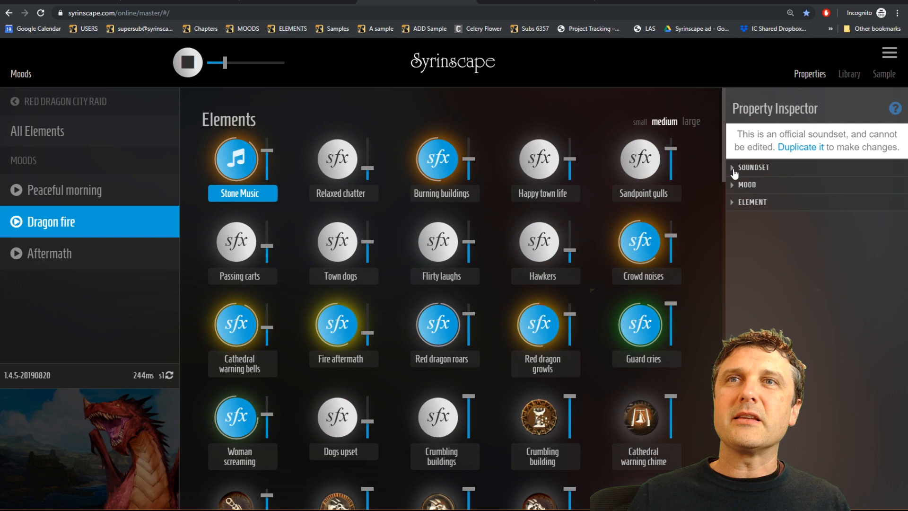
- Duplicate Red Dragon City Raid into an editable Custom copy
{"action": "left_click", "coordinate": [753, 167]}
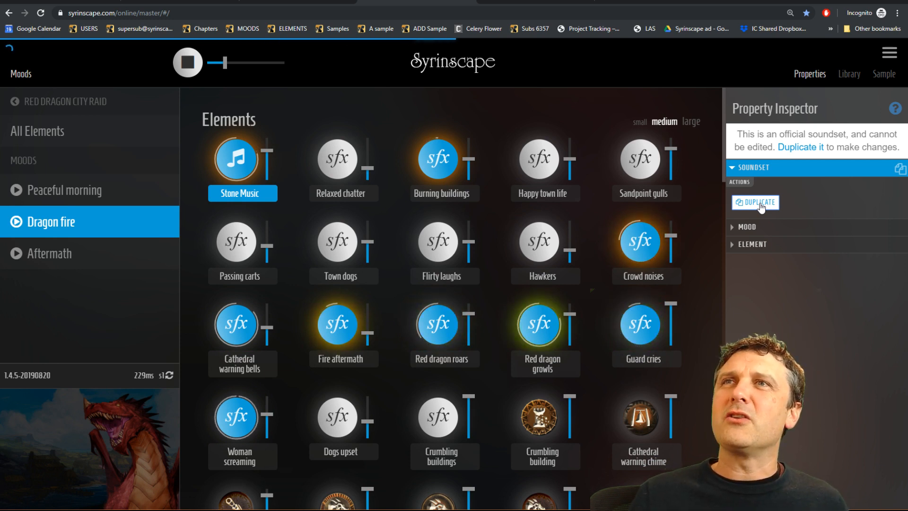
{"action": "left_click", "coordinate": [755, 202]}
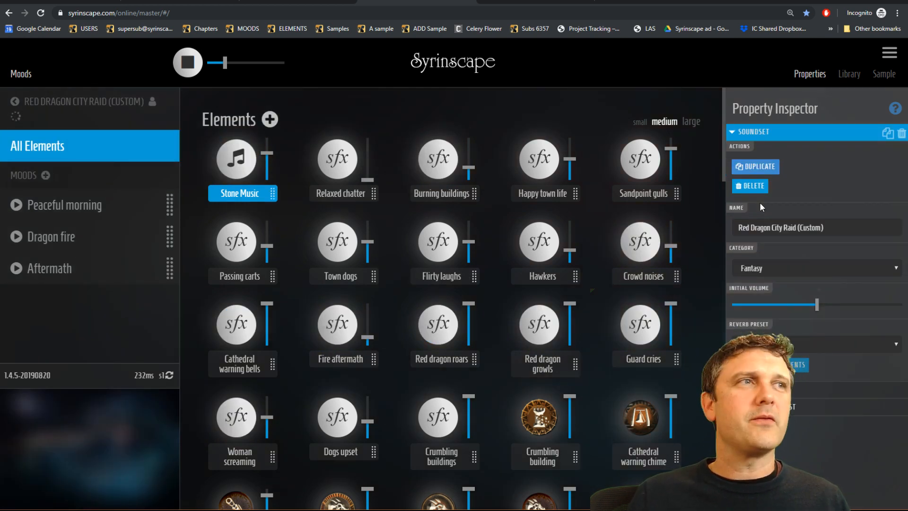
- Play Dragon fire and adjust the Stone Music and Woman screaming volumes
{"action": "left_click", "coordinate": [51, 237]}
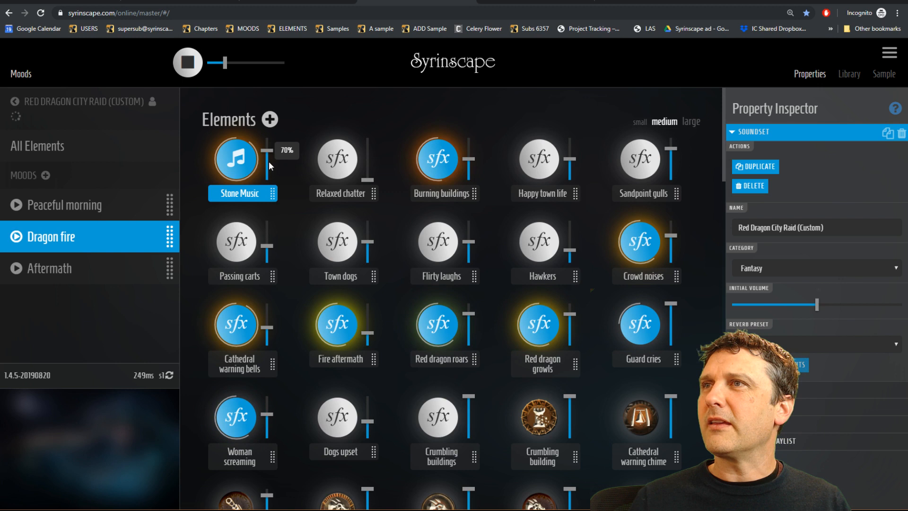
{"action": "left_click_drag", "start_coordinate": [267, 152], "coordinate": [267, 166]}
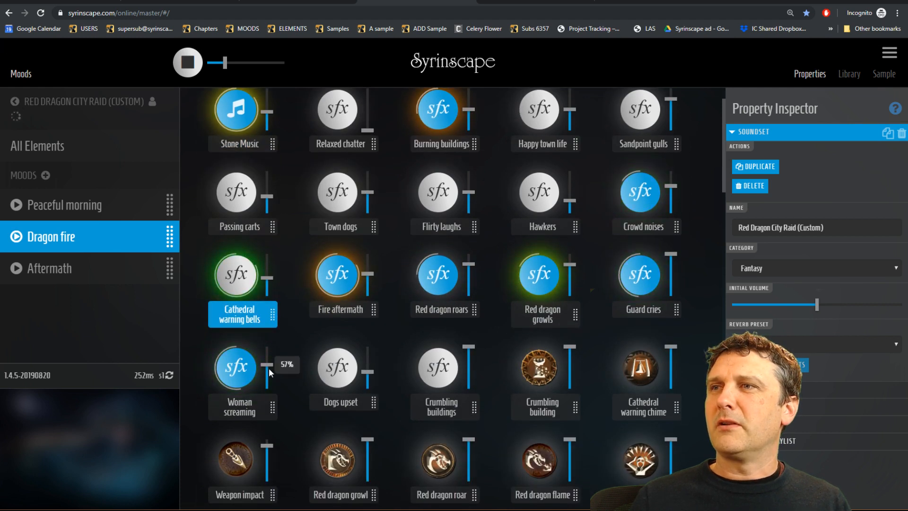
{"action": "left_click", "coordinate": [234, 366]}
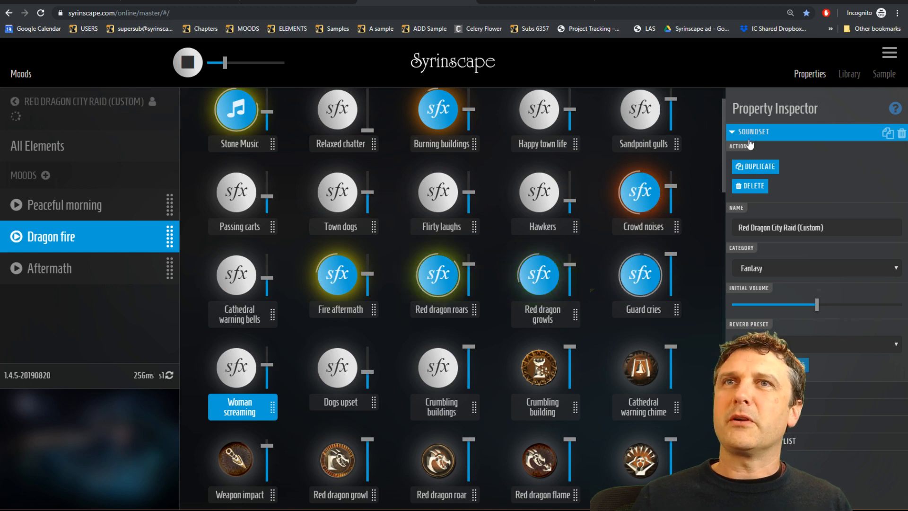
- Show the mood settings and name the new mood 'My mix'
{"action": "left_click", "coordinate": [753, 131]}
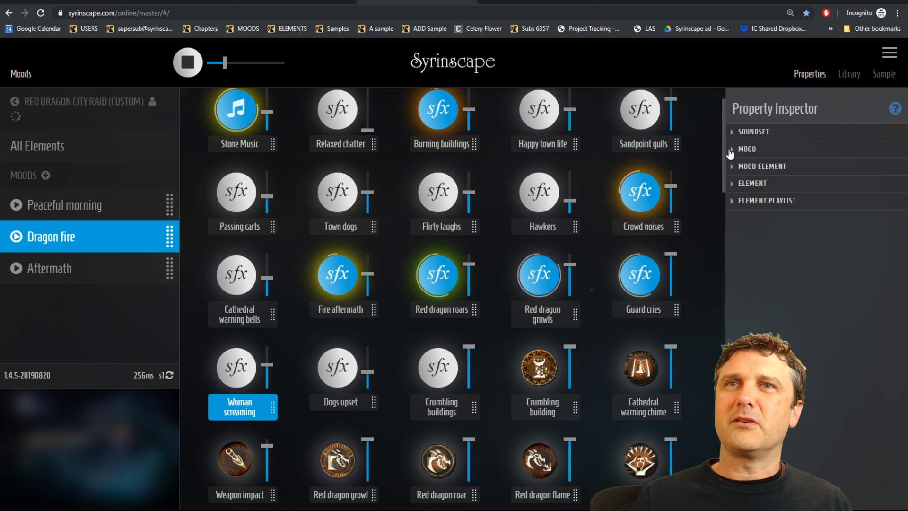
{"action": "left_click", "coordinate": [747, 149]}
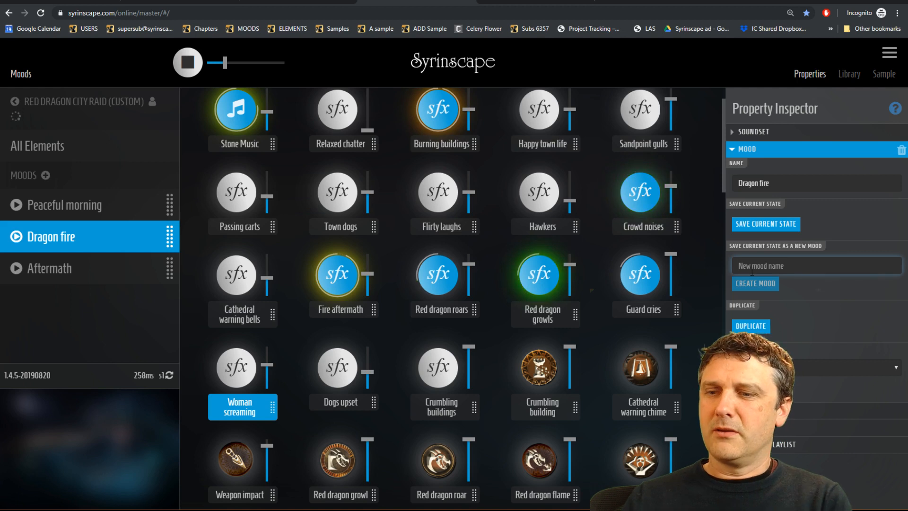
{"action": "type", "text": "My mix"}
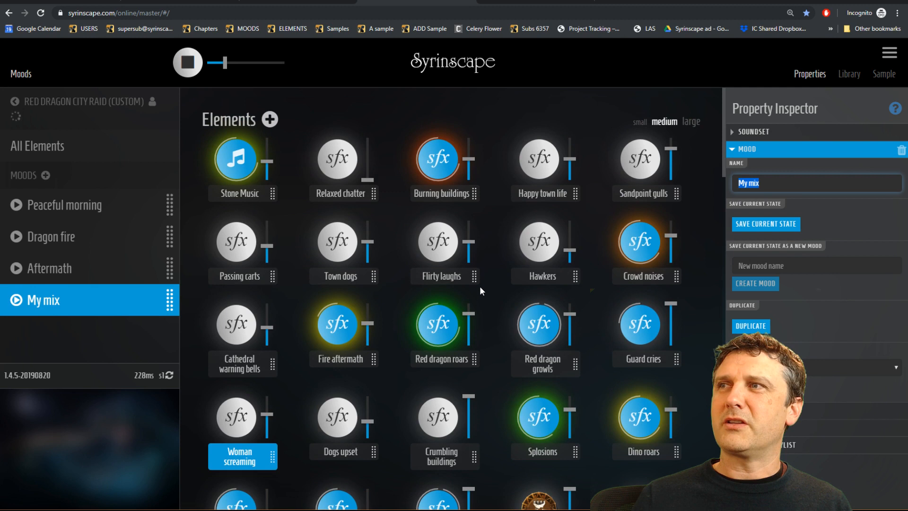
{"action": "mouse_move", "coordinate": [152, 101]}
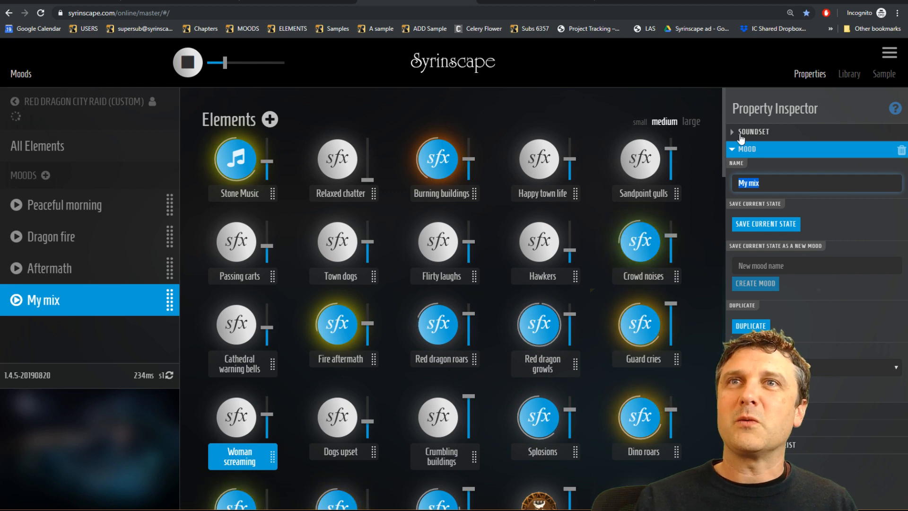
- Play Peaceful morning and rename the soundset 'Brown Dragon Swamp Raid'
{"action": "left_click", "coordinate": [754, 132]}
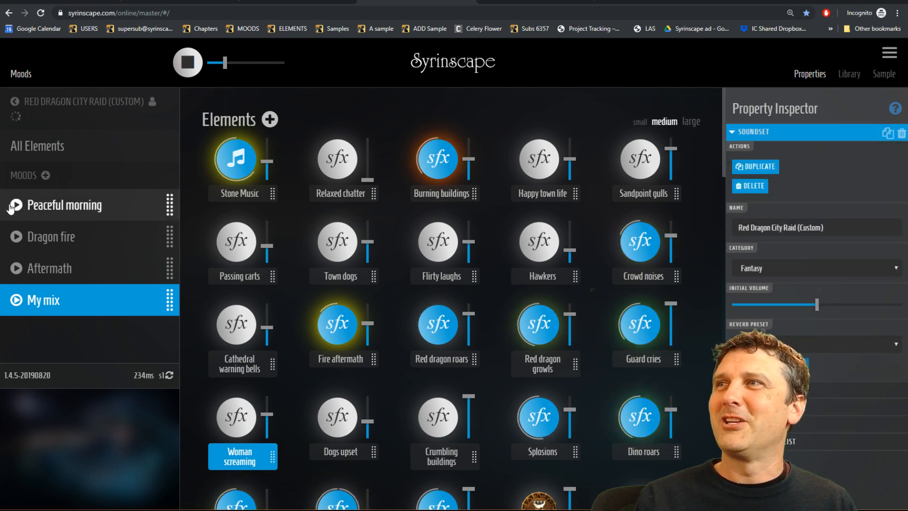
{"action": "left_click", "coordinate": [65, 205]}
{"action": "type", "text": "Brwen Dragon Swamp Raid"}
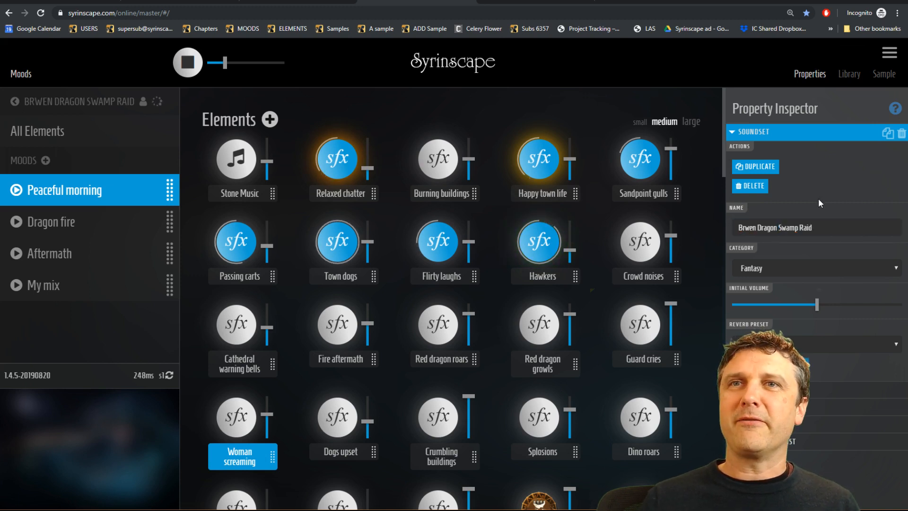
{"action": "left_click", "coordinate": [336, 242]}
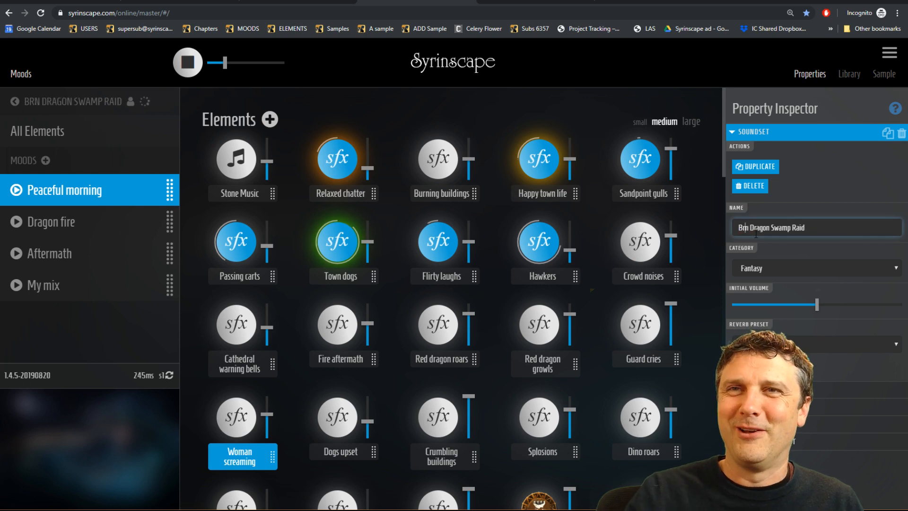
{"action": "type", "text": "Brown Dragon Swamp Raid"}
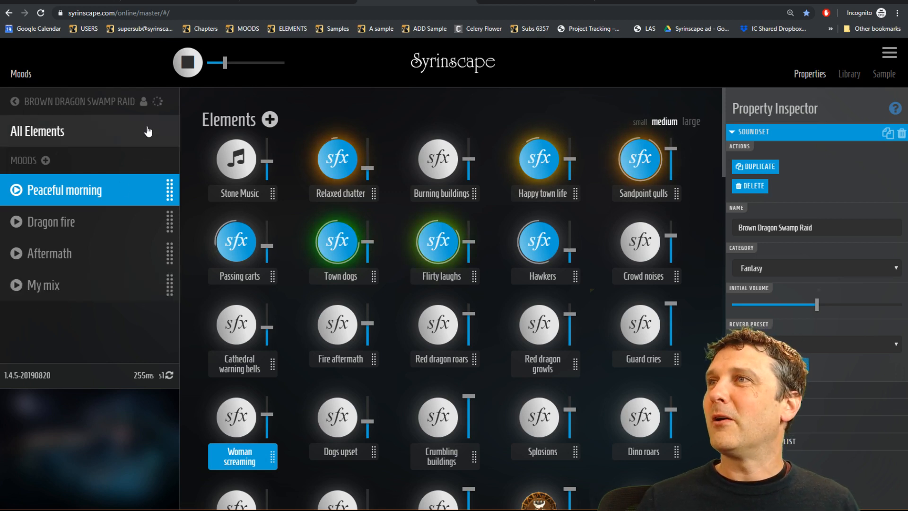
- Show all elements, hide Relaxed chatter's properties, and show soundset properties
{"action": "left_click", "coordinate": [157, 101]}
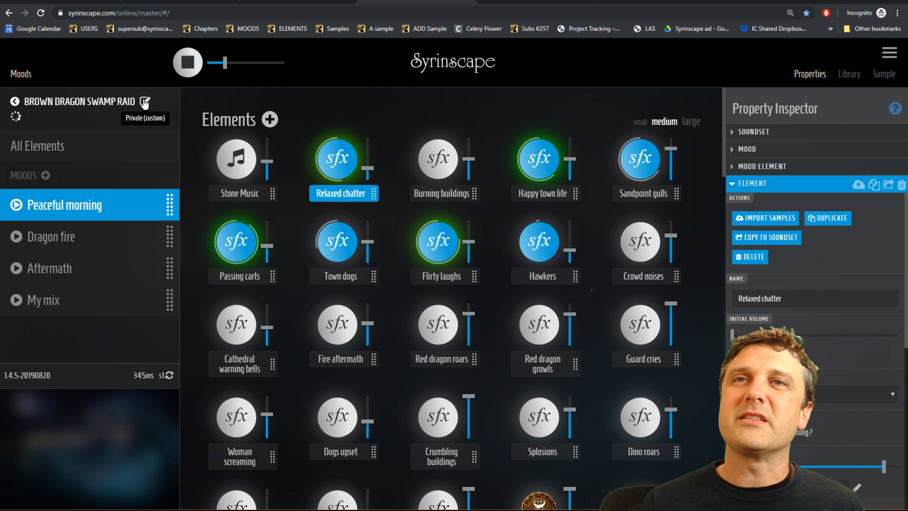
{"action": "left_click", "coordinate": [751, 183]}
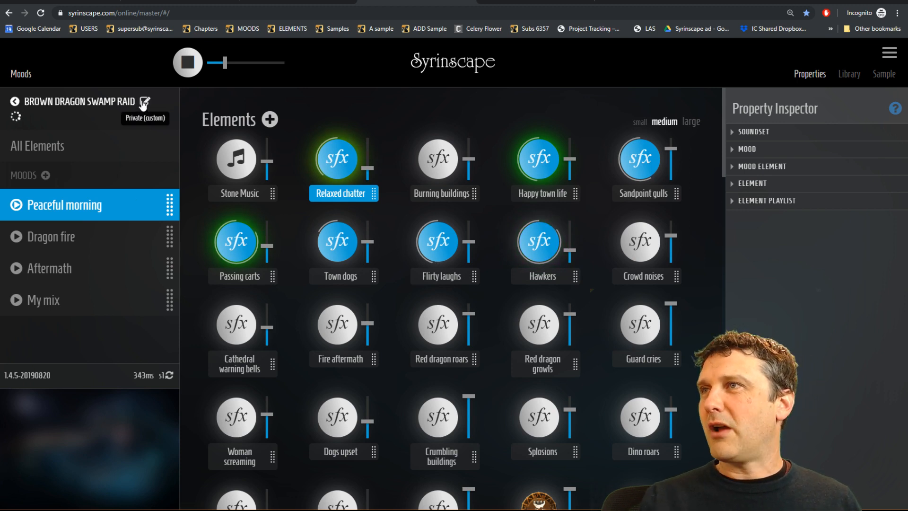
{"action": "mouse_move", "coordinate": [787, 269]}
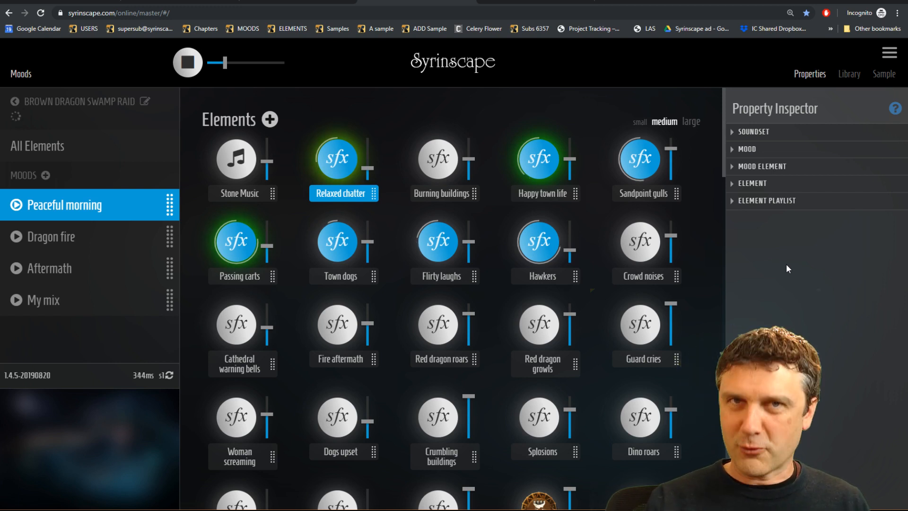
{"action": "left_click", "coordinate": [752, 132]}
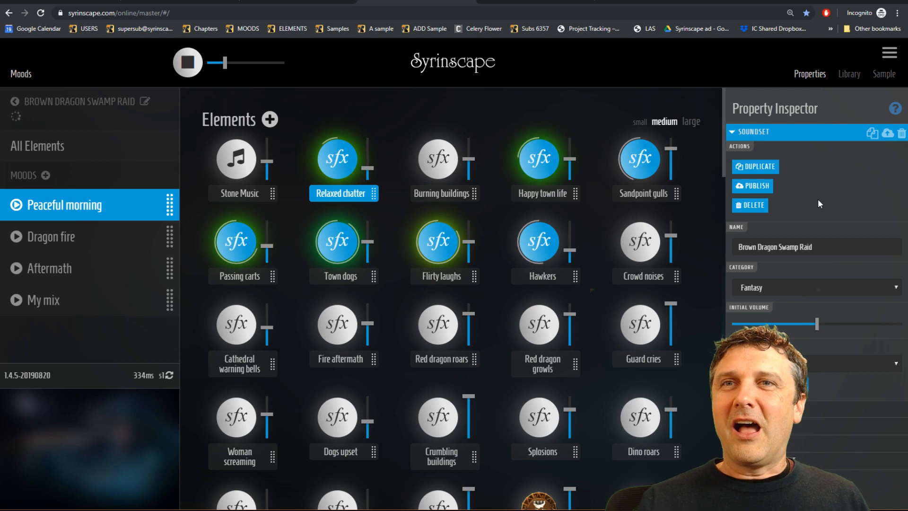
- Boost the soundset's initial volume to about 168%
{"action": "left_click_drag", "start_coordinate": [776, 324], "coordinate": [817, 324]}
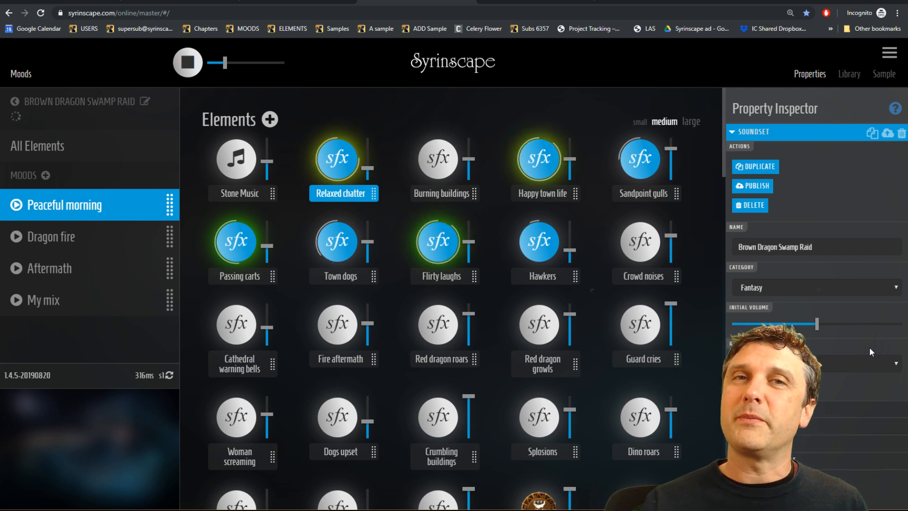
{"action": "left_click_drag", "start_coordinate": [773, 324], "coordinate": [816, 324]}
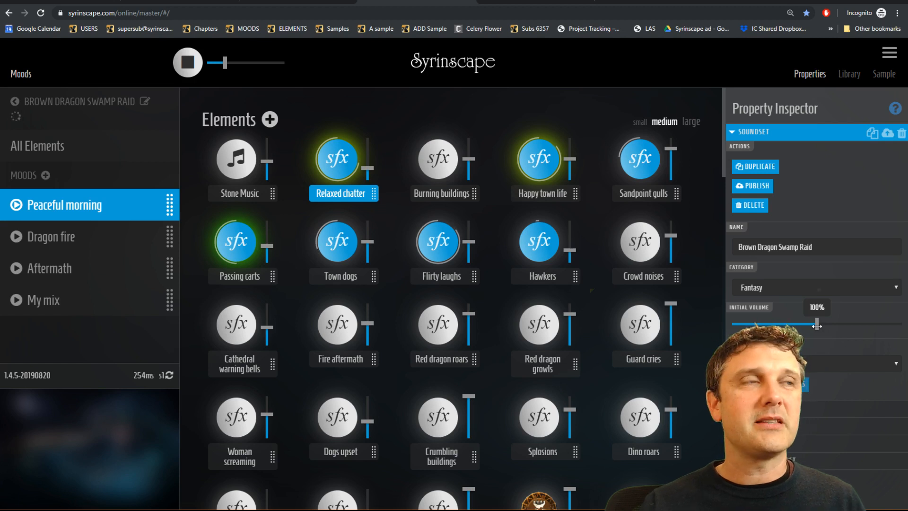
{"action": "left_click_drag", "start_coordinate": [818, 324], "coordinate": [851, 325]}
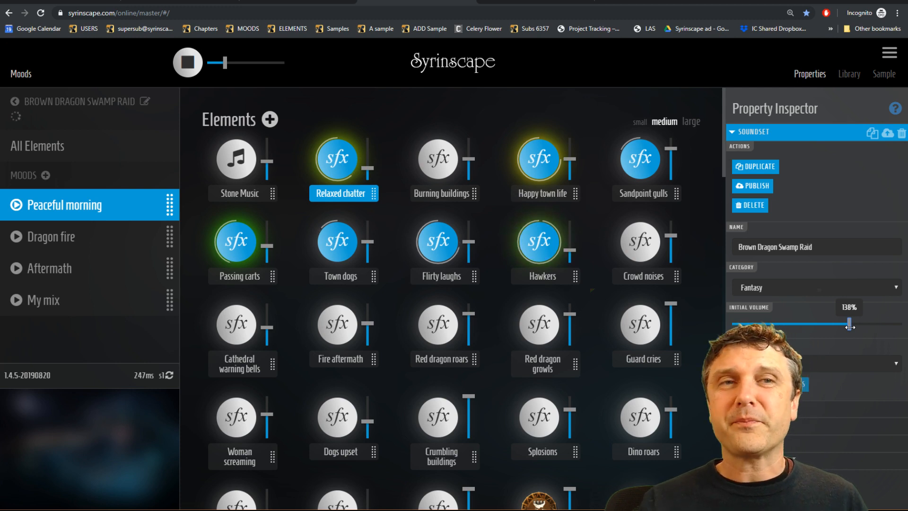
{"action": "left_click_drag", "start_coordinate": [840, 325], "coordinate": [851, 325]}
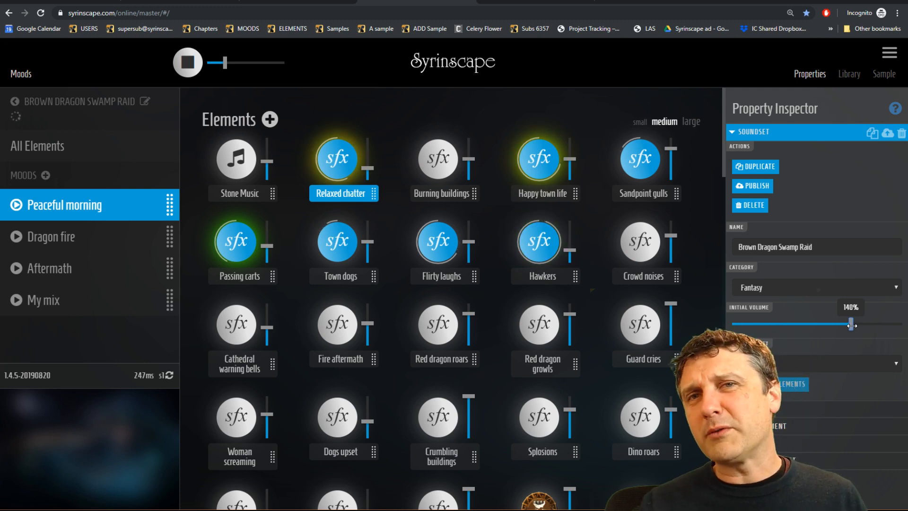
{"action": "left_click_drag", "start_coordinate": [851, 325], "coordinate": [897, 324]}
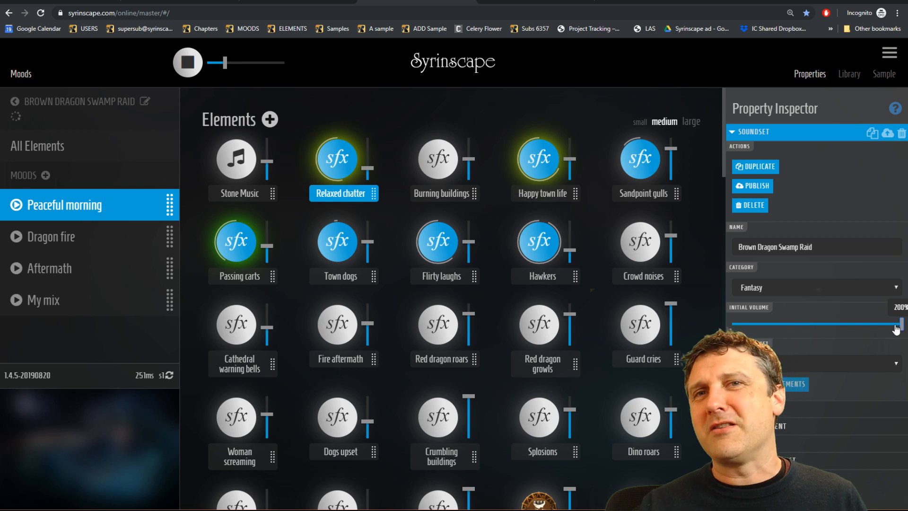
{"action": "left_click_drag", "start_coordinate": [896, 325], "coordinate": [874, 324]}
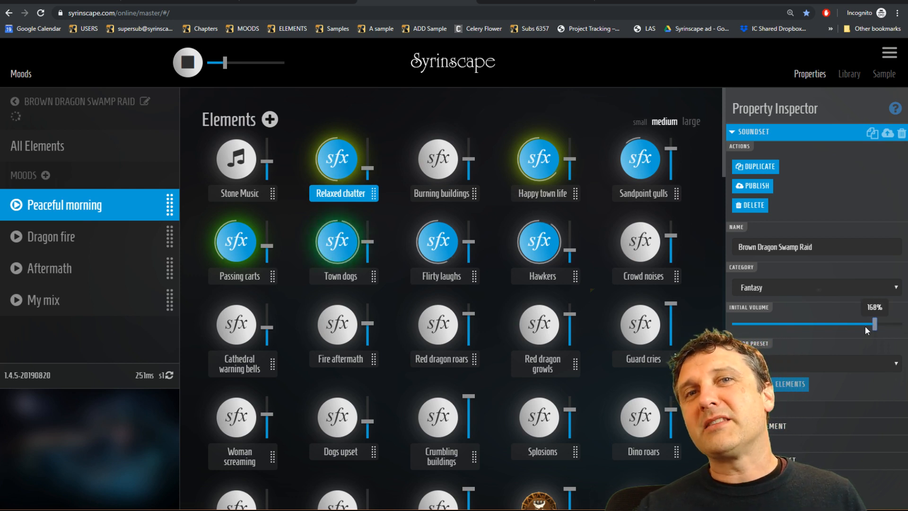
{"action": "left_click_drag", "start_coordinate": [874, 323], "coordinate": [843, 323]}
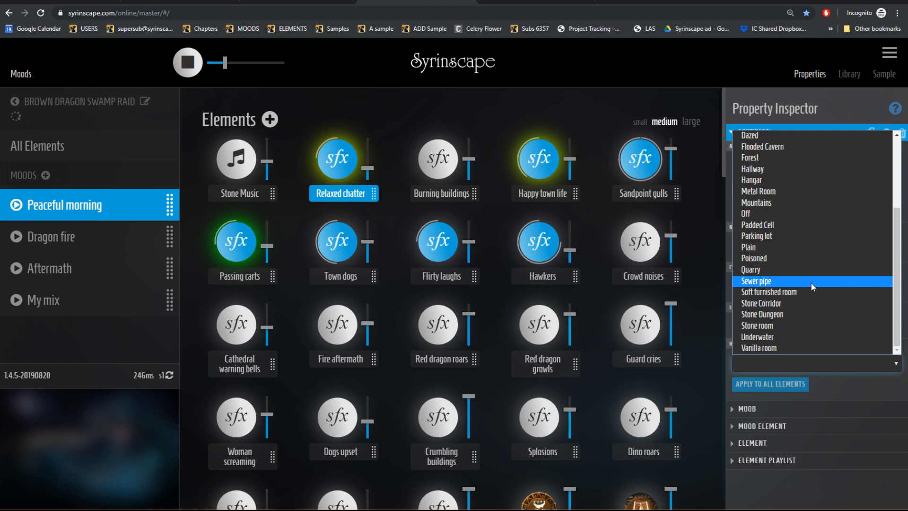
- Apply Sewer pipe reverb to all elements and show Peaceful morning's settings
{"action": "left_click", "coordinate": [756, 281]}
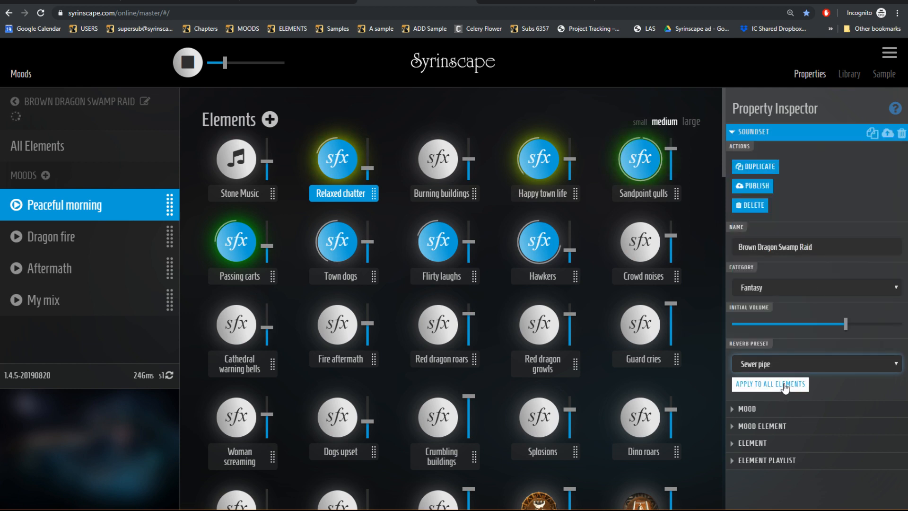
{"action": "left_click", "coordinate": [769, 384]}
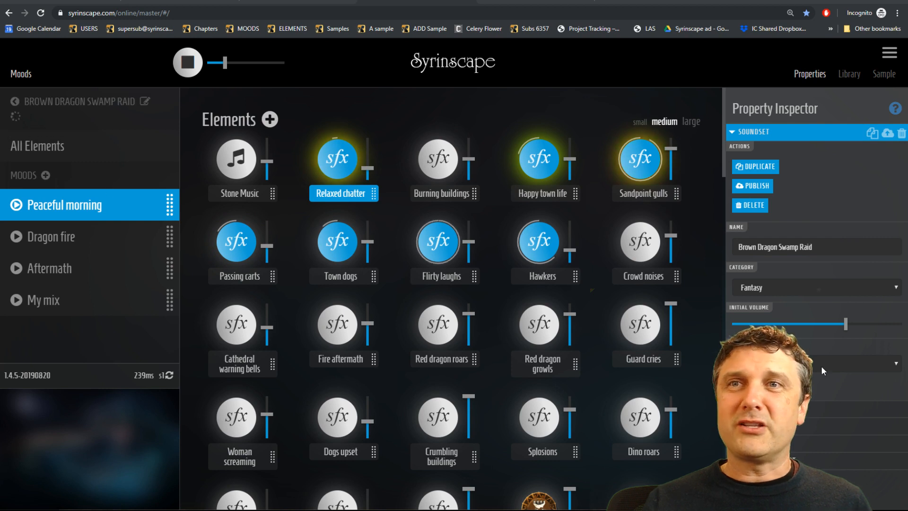
{"action": "left_click", "coordinate": [437, 241]}
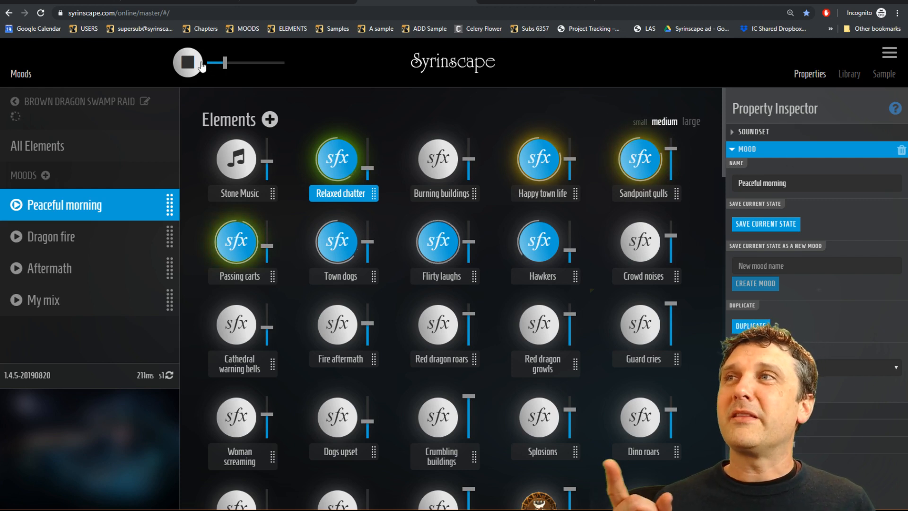
- Nudge the master volume and stop all playing sounds
{"action": "left_click_drag", "start_coordinate": [212, 62], "coordinate": [223, 62]}
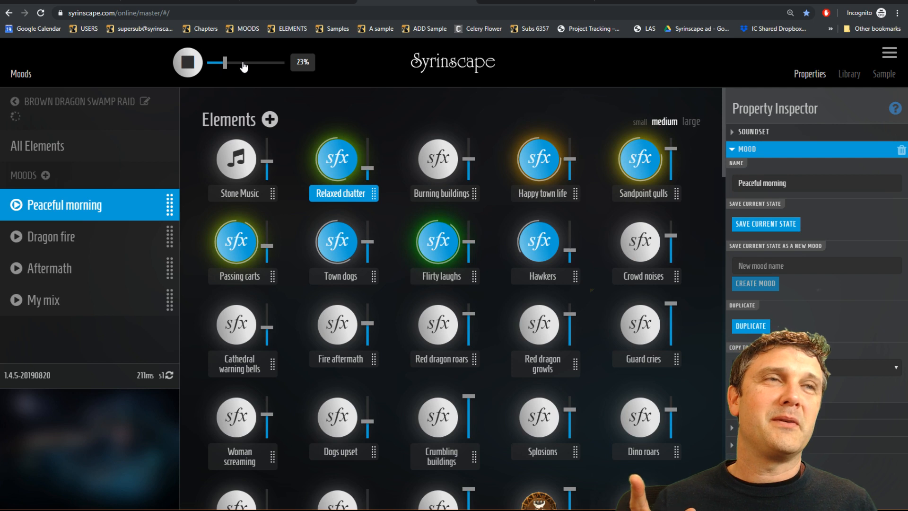
{"action": "left_click", "coordinate": [187, 63]}
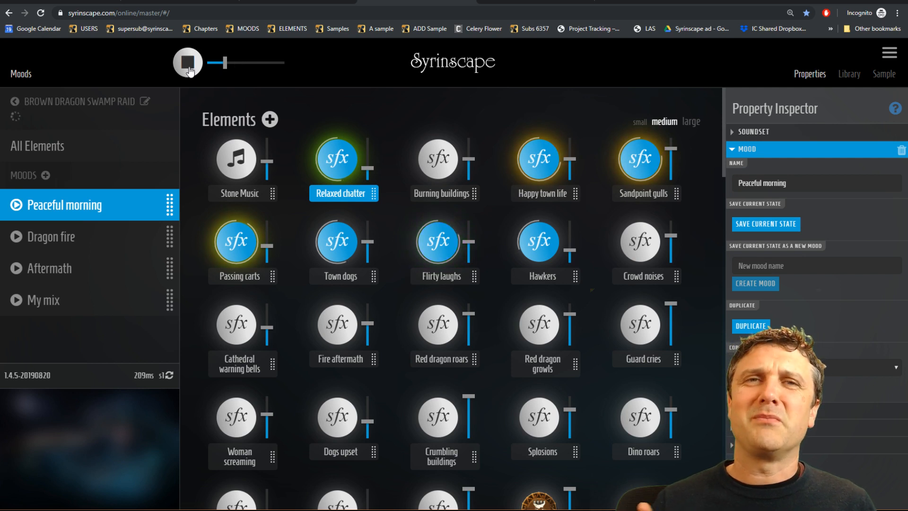
{"action": "left_click", "coordinate": [187, 63]}
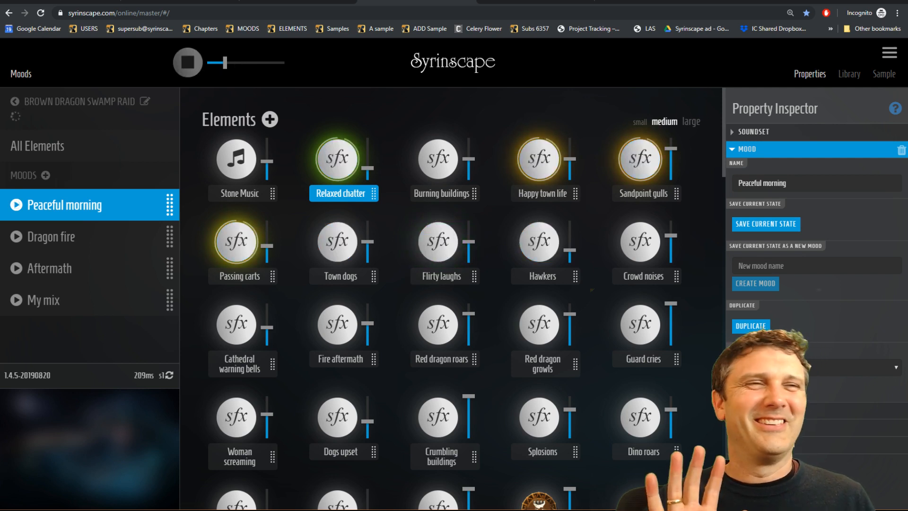